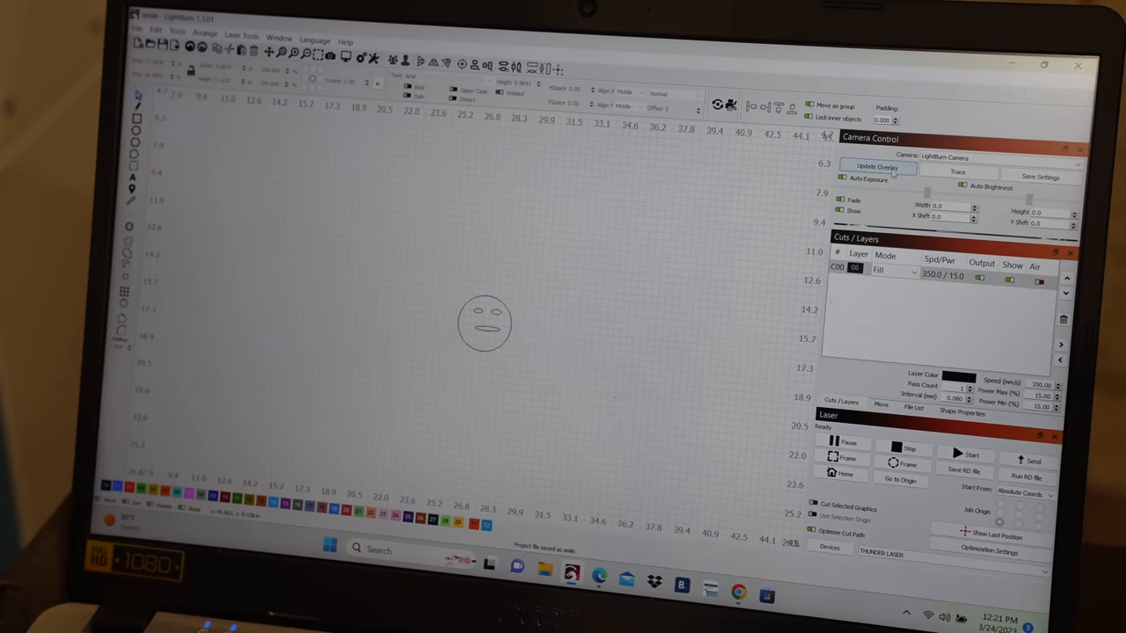
Refresh the camera overlay so the board image appears beneath the smiley design.
click(877, 167)
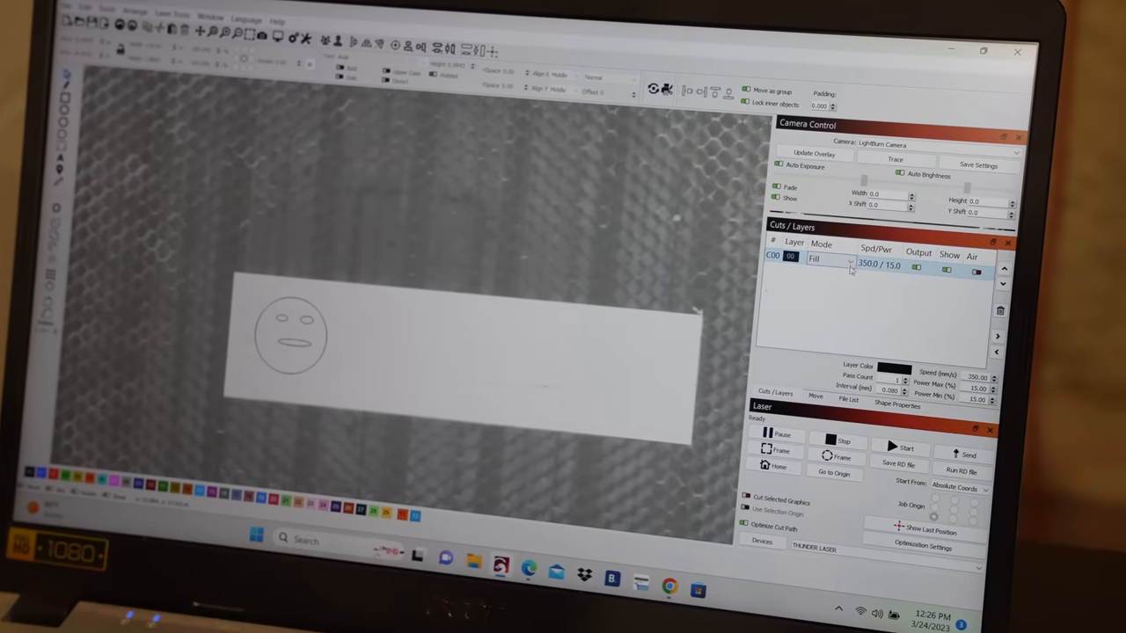
Set the smiley's layer to Line mode with speed 450 and power 20 in Cut Settings.
click(827, 264)
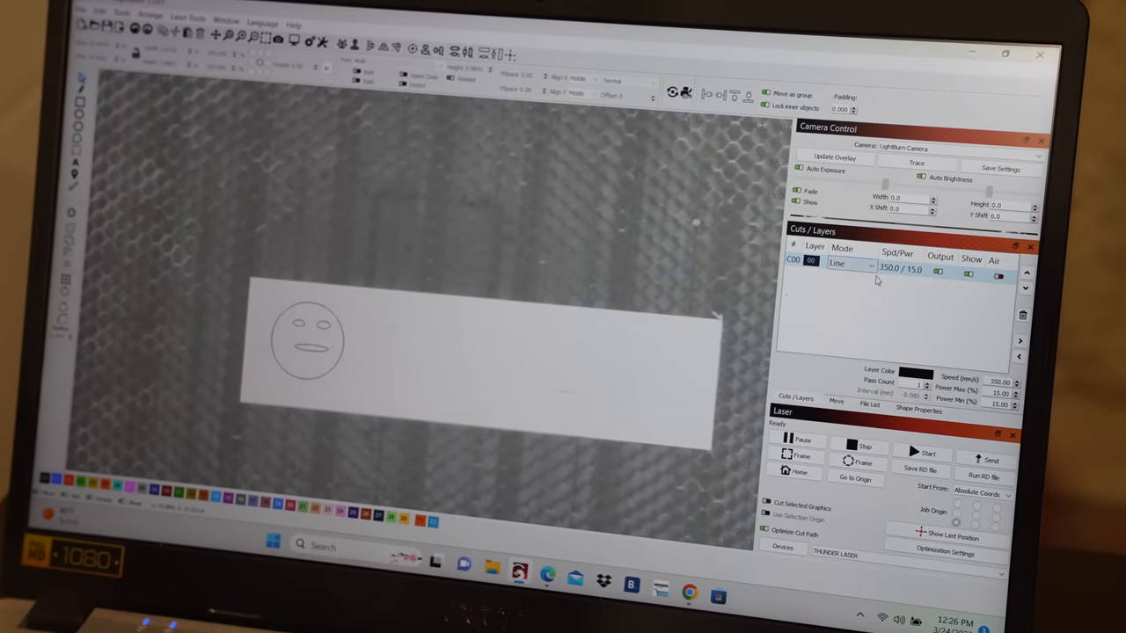
double_click(836, 267)
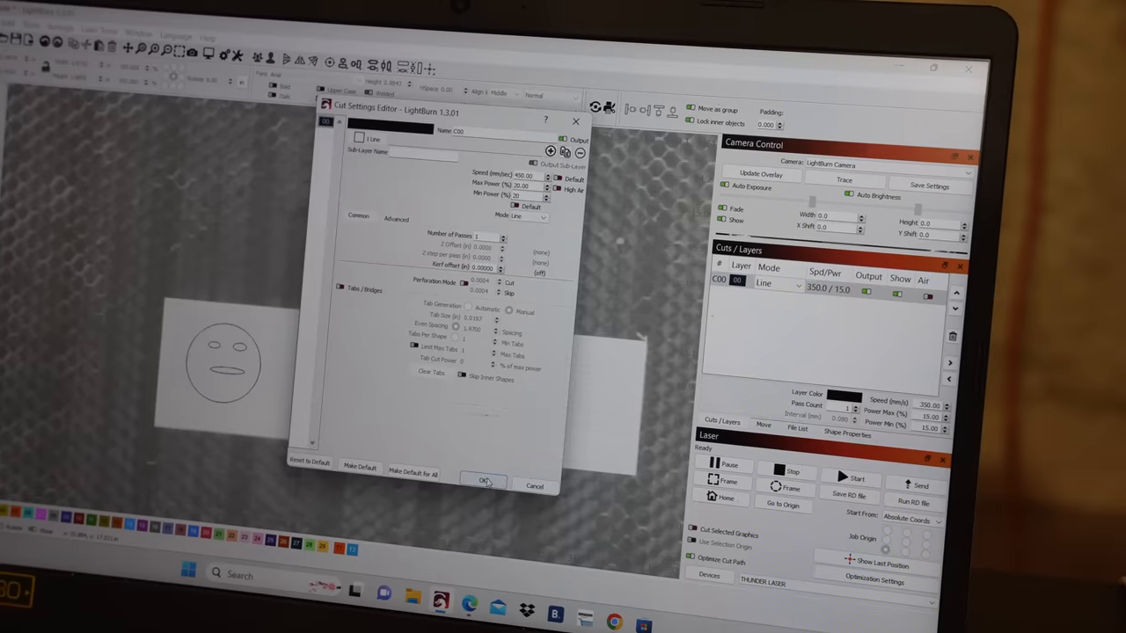
click(486, 482)
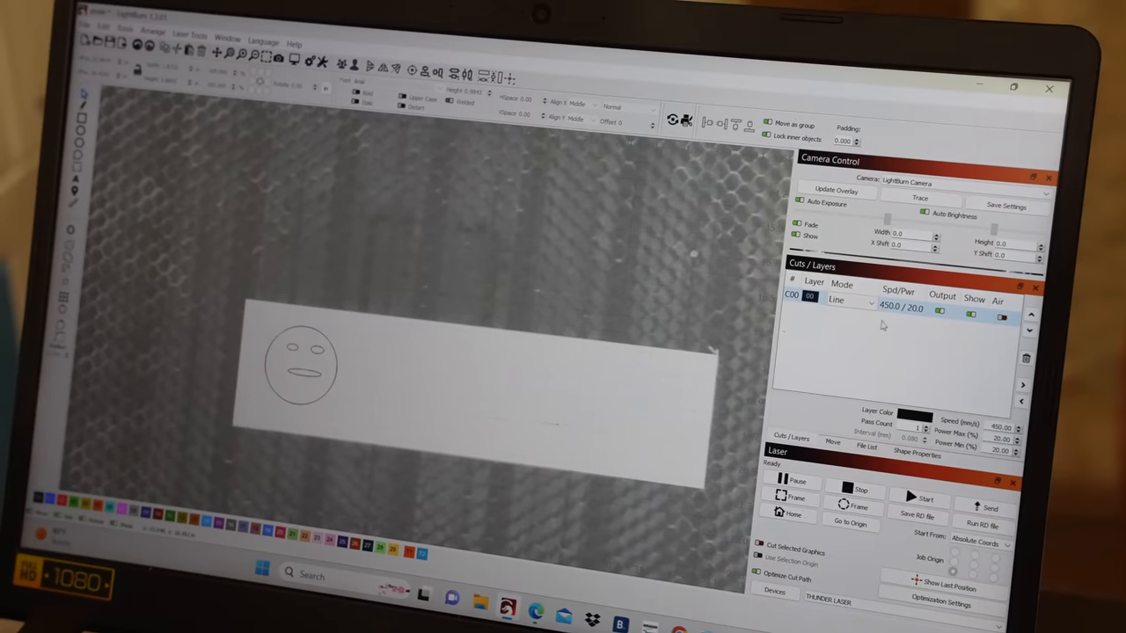
right_click(299, 360)
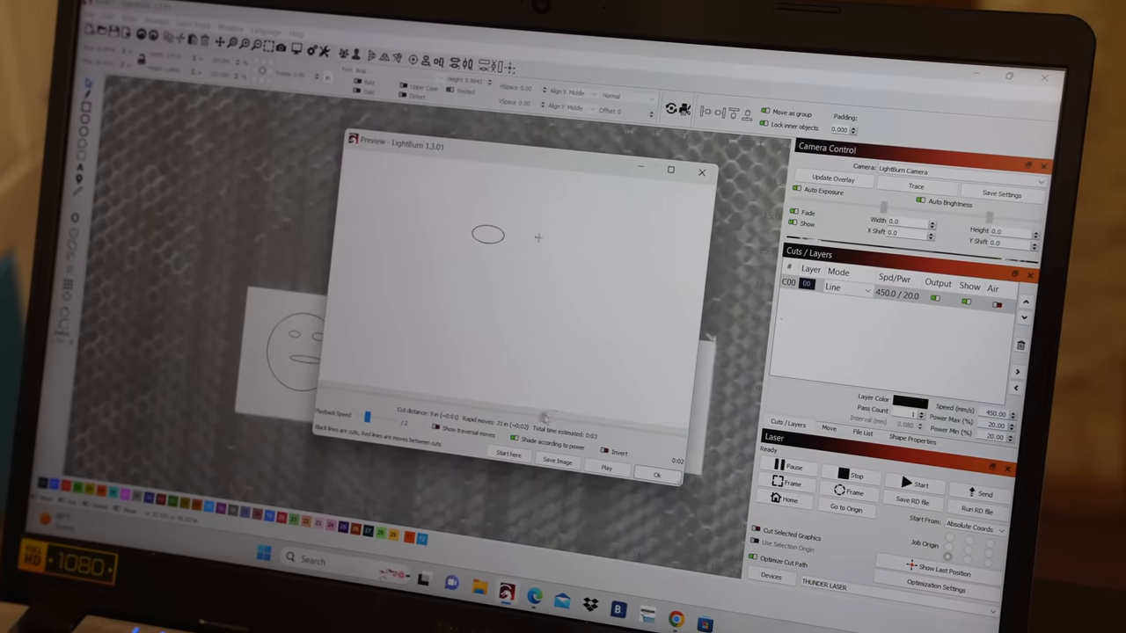
click(605, 468)
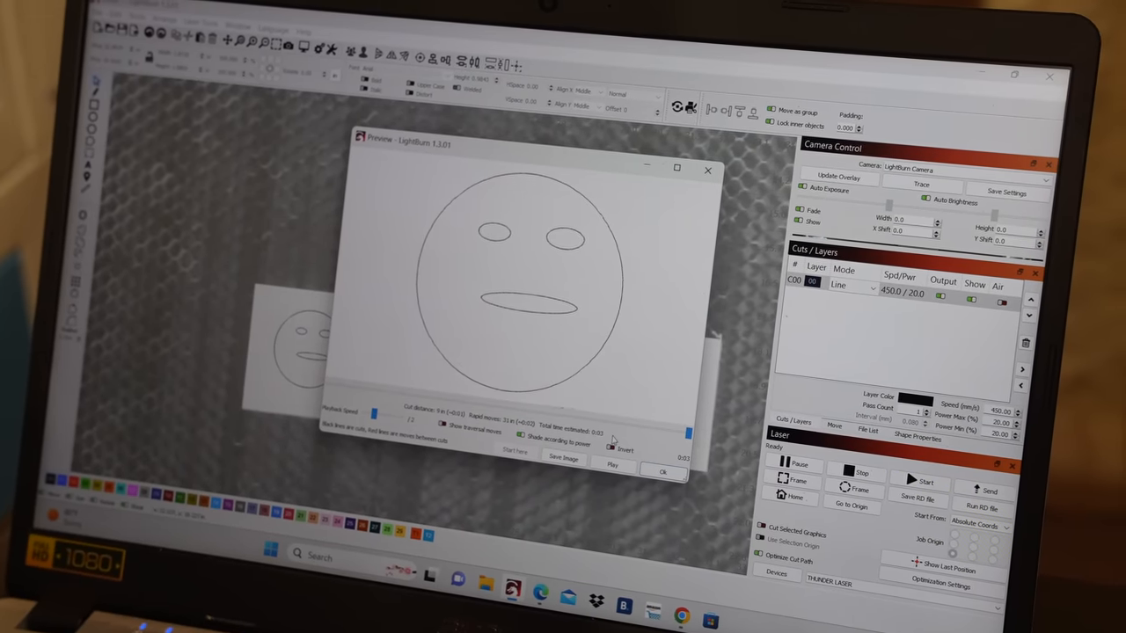
click(662, 472)
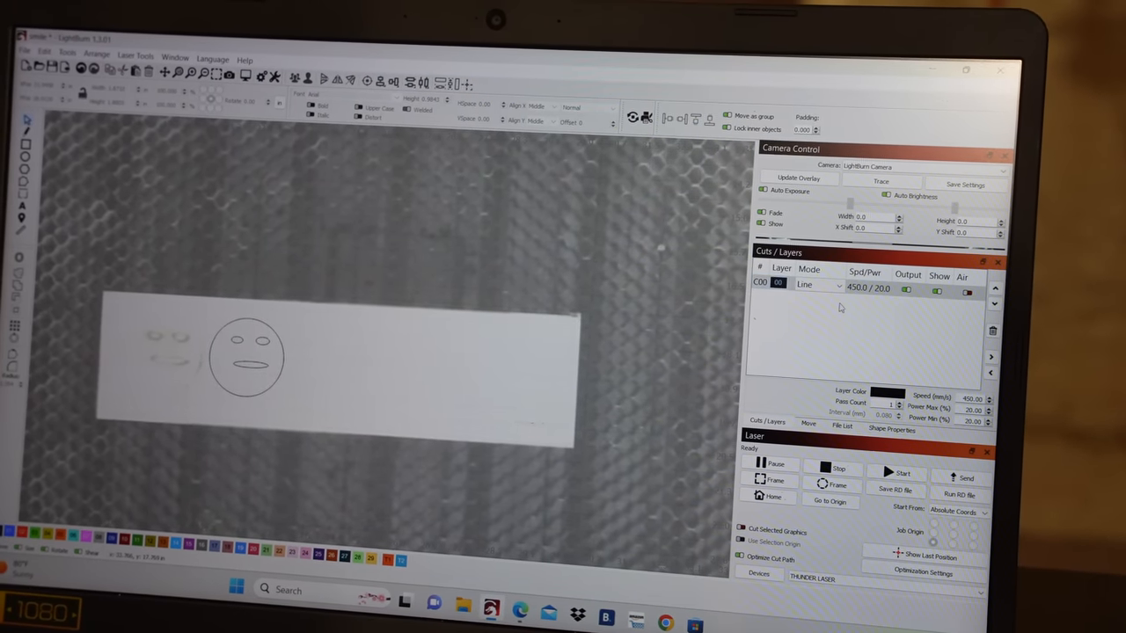
Change the smiley's layer mode from Line to Fill in Cuts/Layers.
click(818, 285)
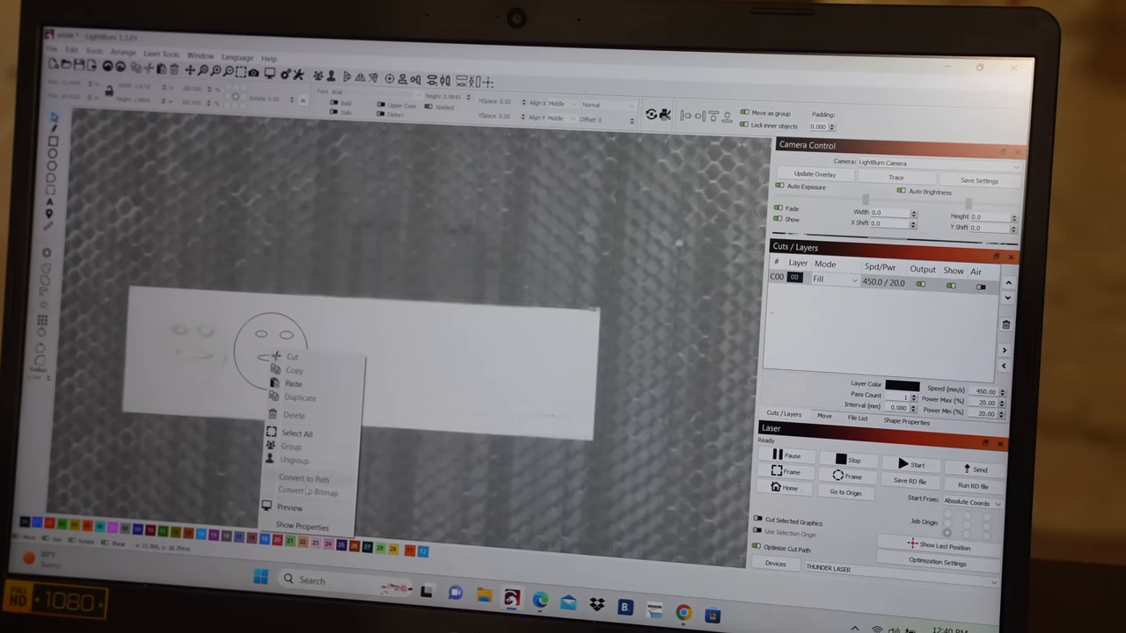
click(289, 507)
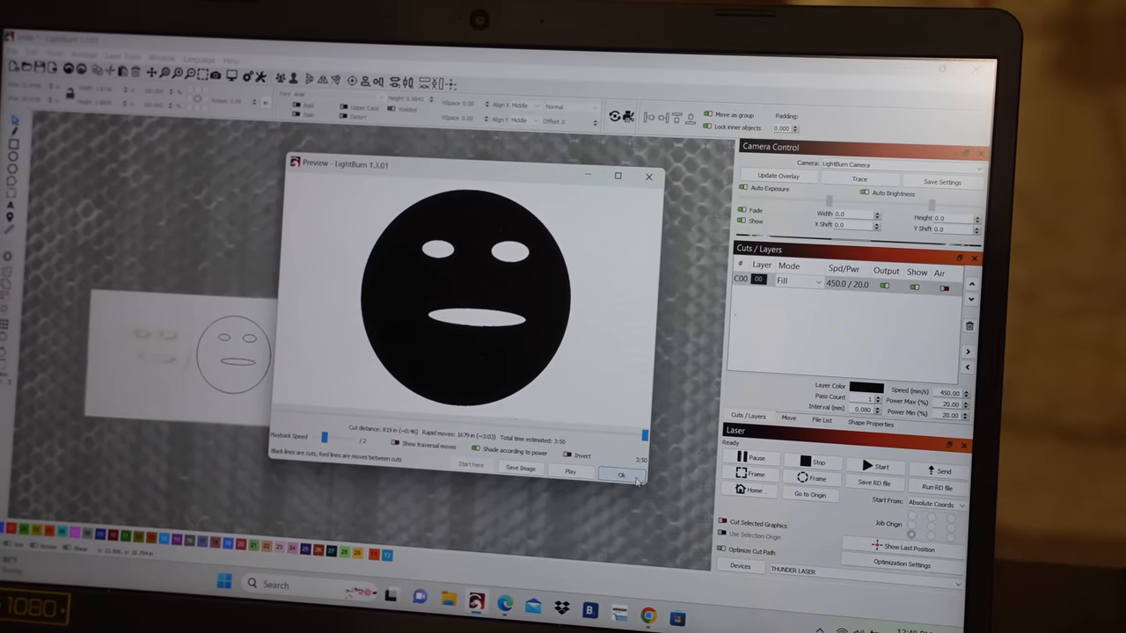
click(619, 475)
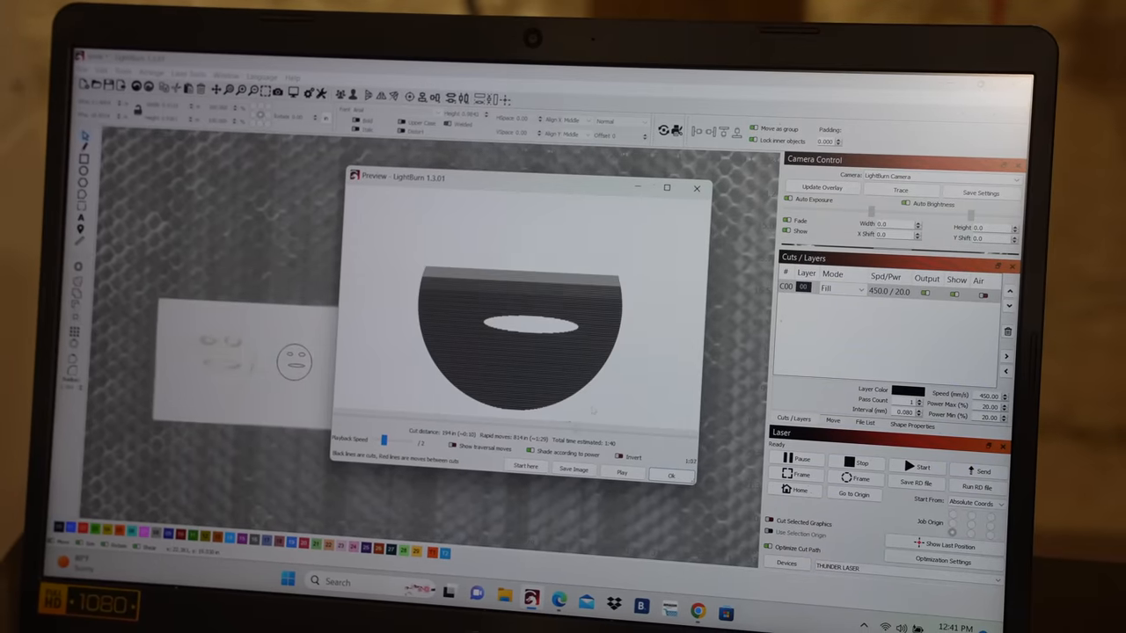
click(672, 475)
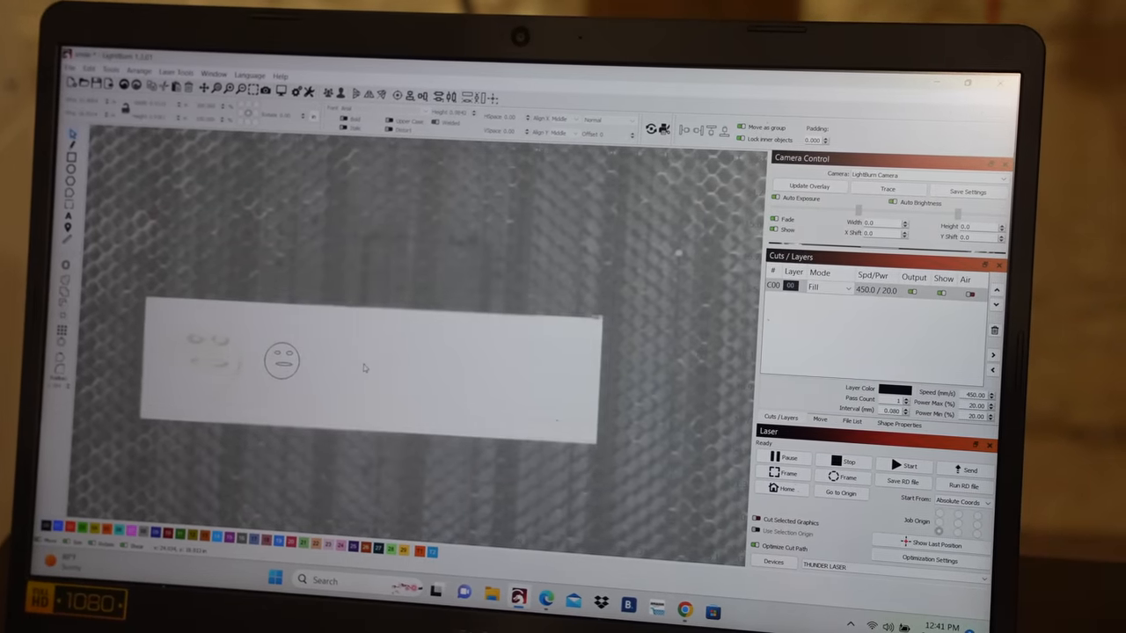